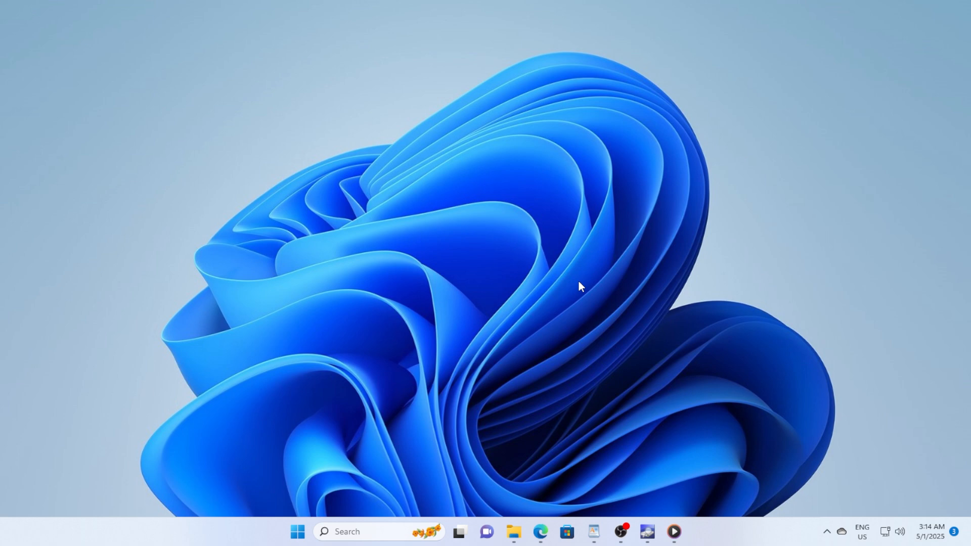
Search the Start menu for 'settings' to find the Settings app.
left_click(297, 532)
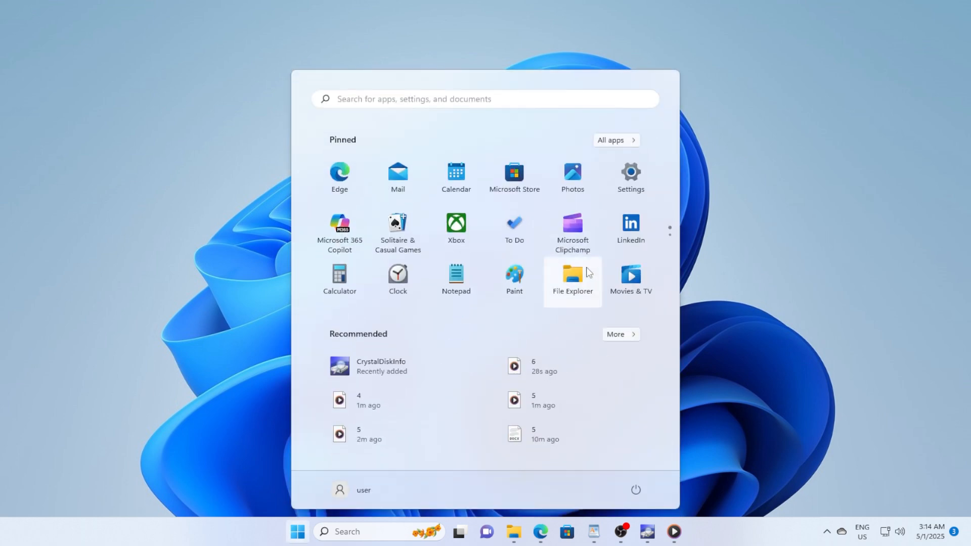
type("settings")
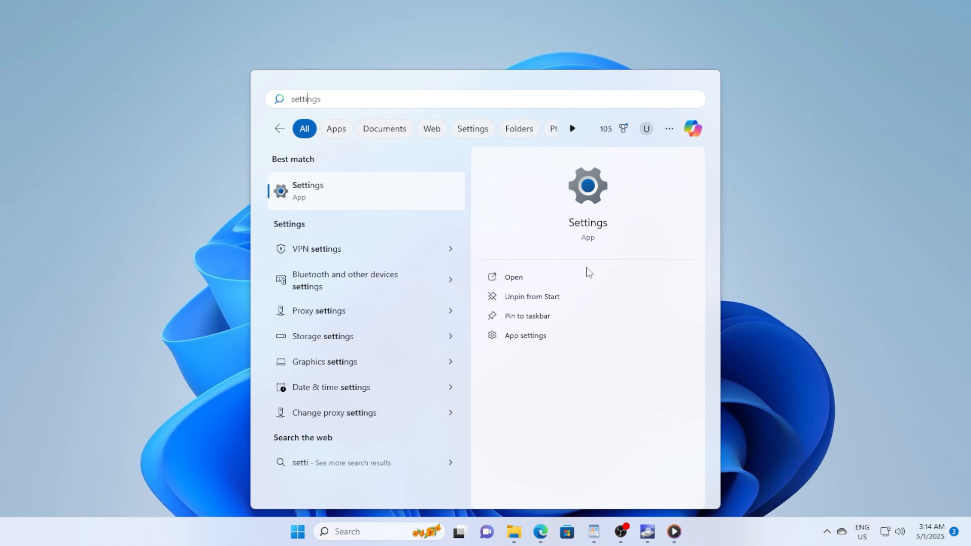
Launch Settings and go to Time & language > Language & region.
left_click(513, 276)
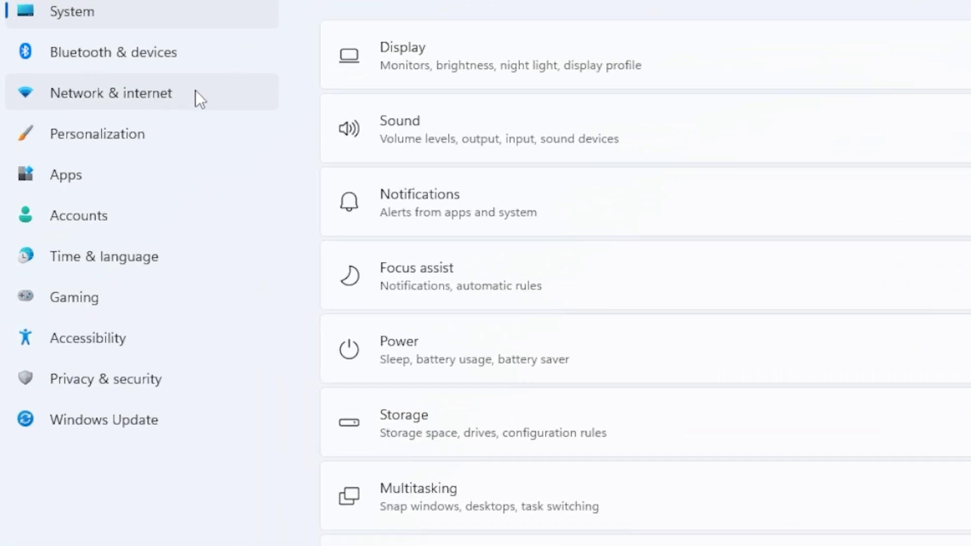
left_click(103, 257)
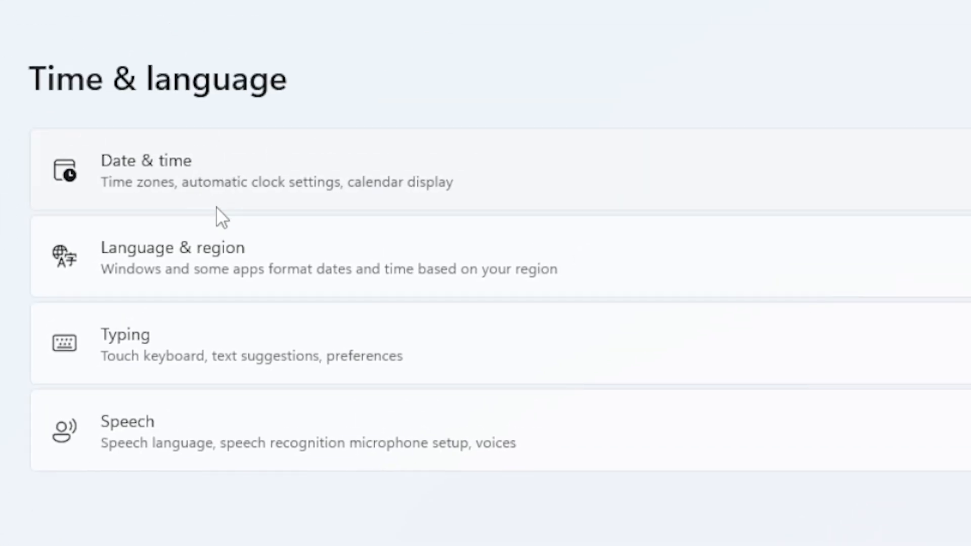
left_click(172, 256)
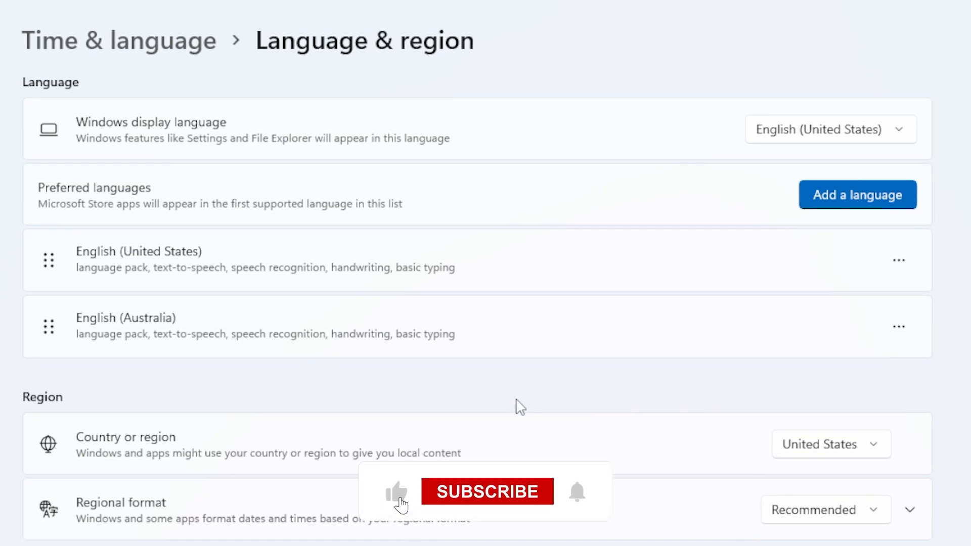
left_click(487, 491)
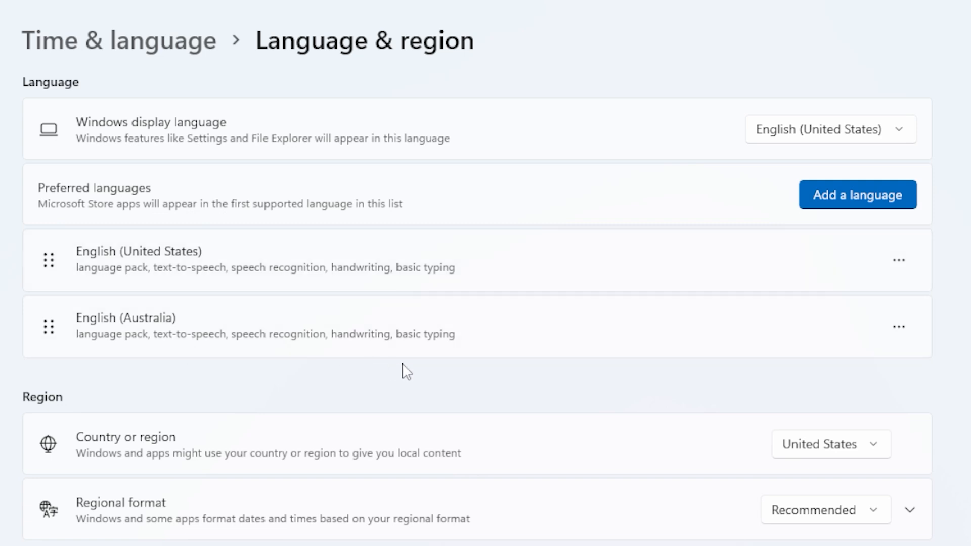
mouse_move(558, 359)
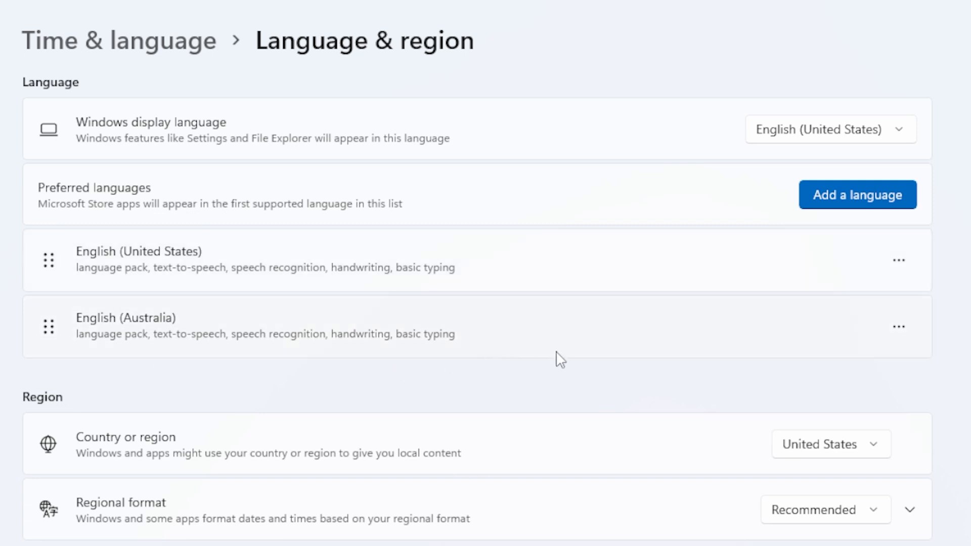
mouse_move(899, 326)
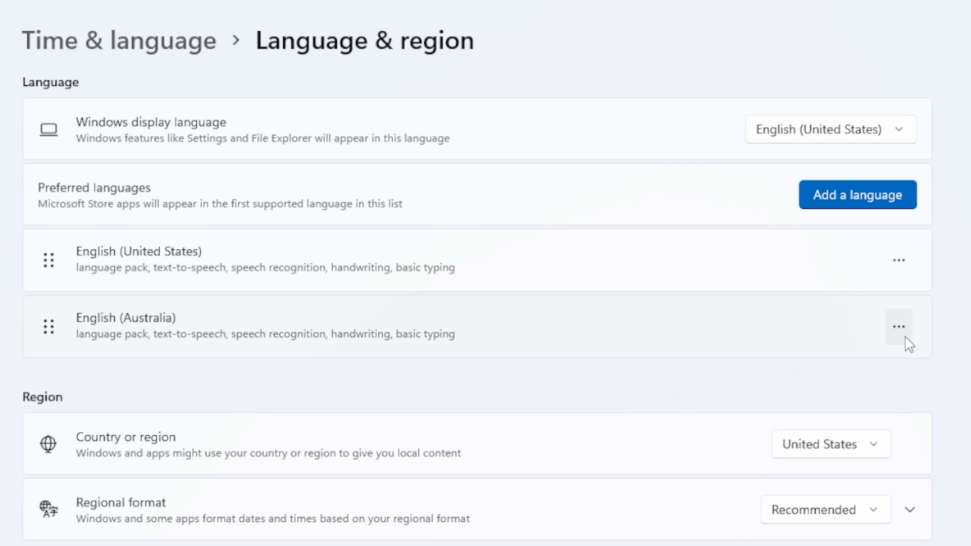
left_click(899, 326)
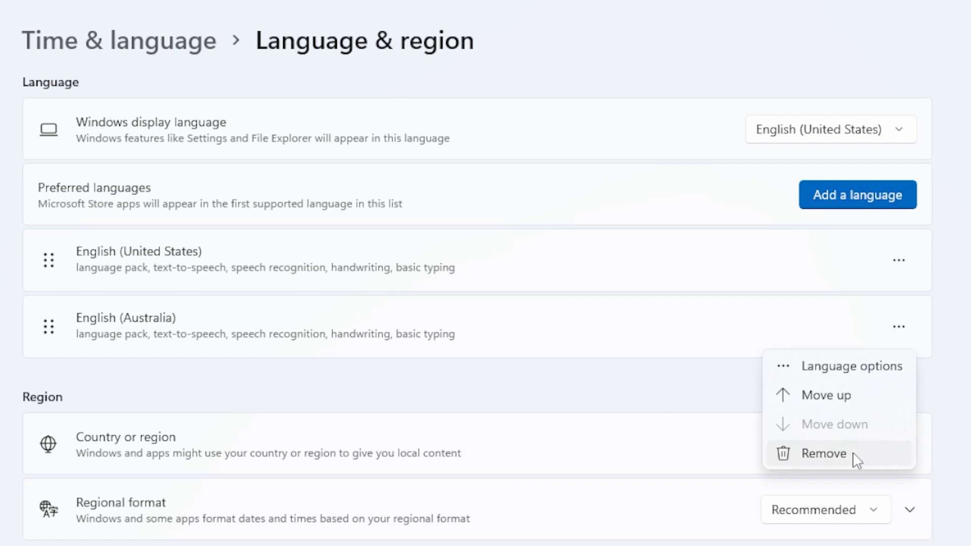
mouse_move(839, 467)
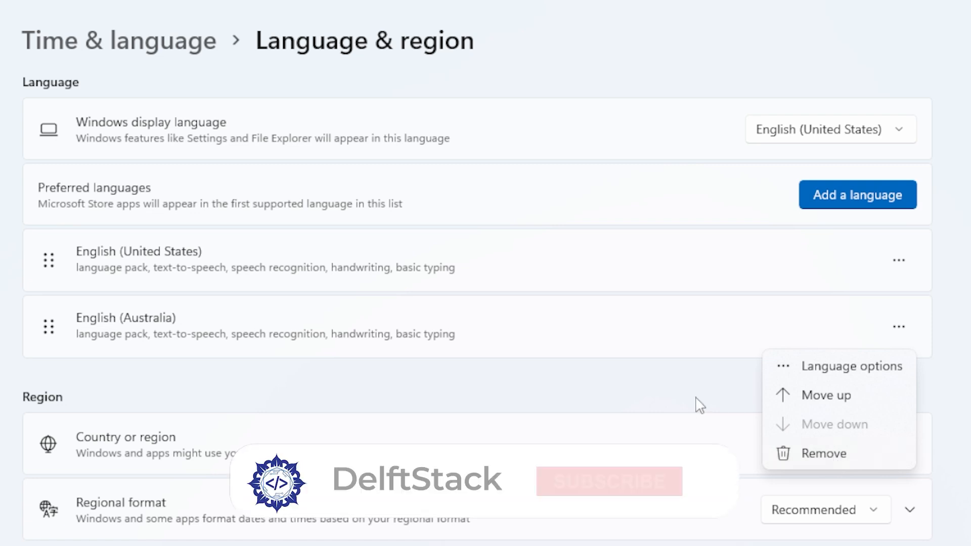
left_click(608, 481)
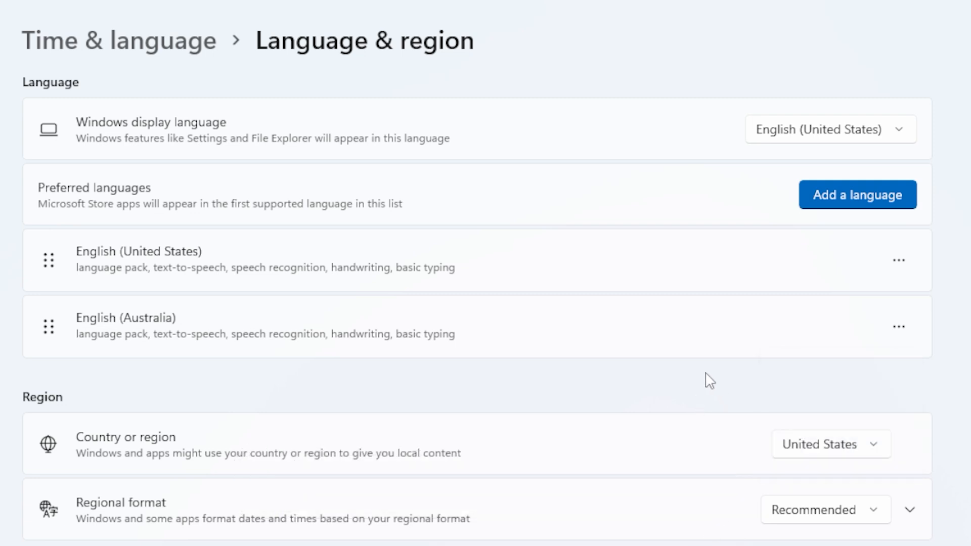
mouse_move(698, 399)
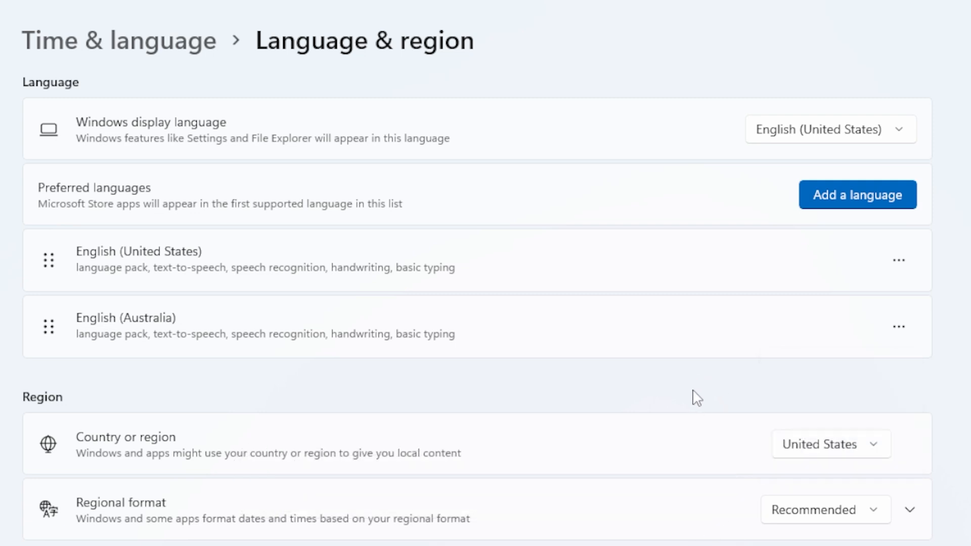
mouse_move(129, 146)
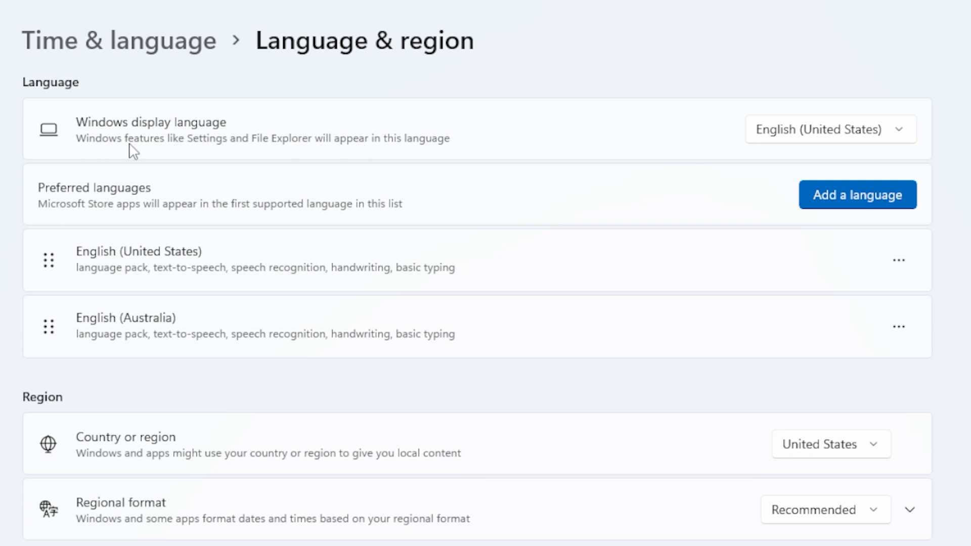
left_click(830, 129)
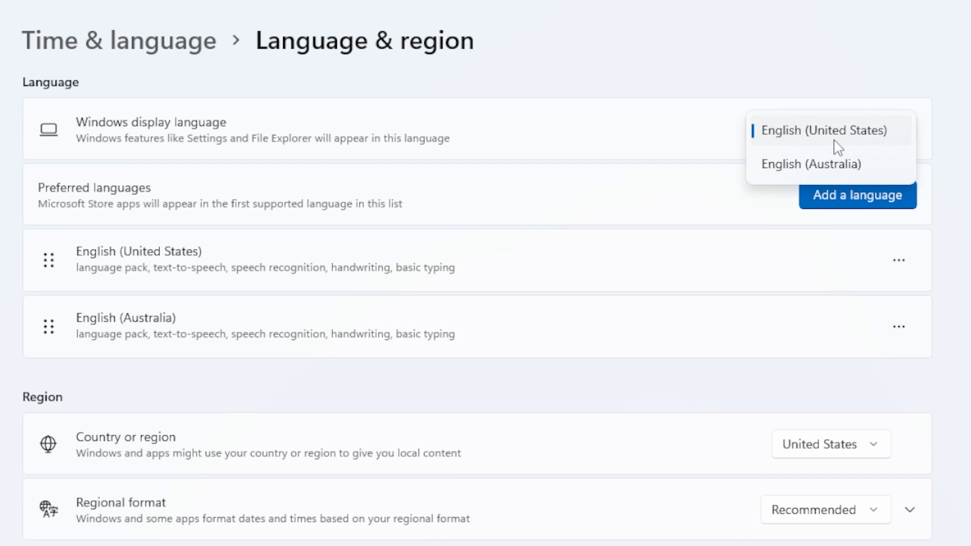
mouse_move(847, 144)
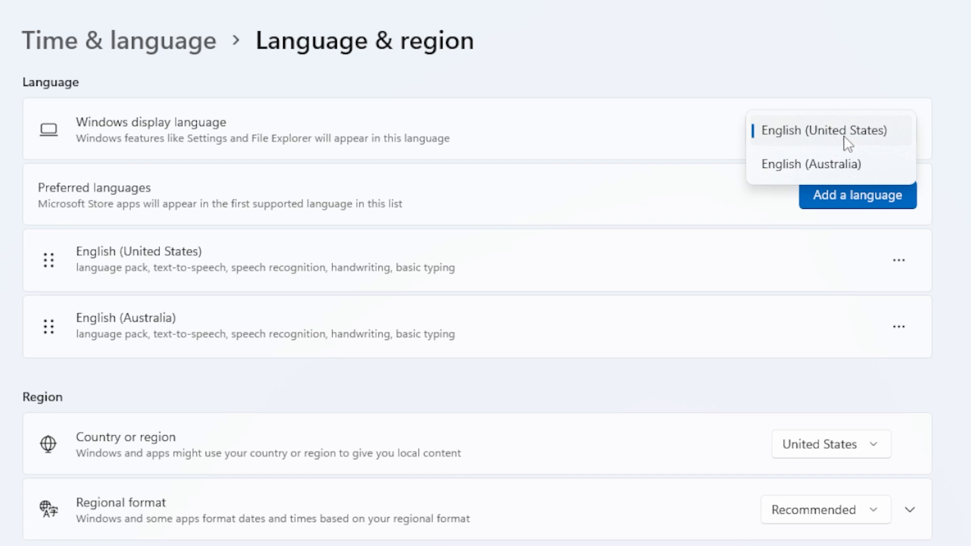
left_click(823, 130)
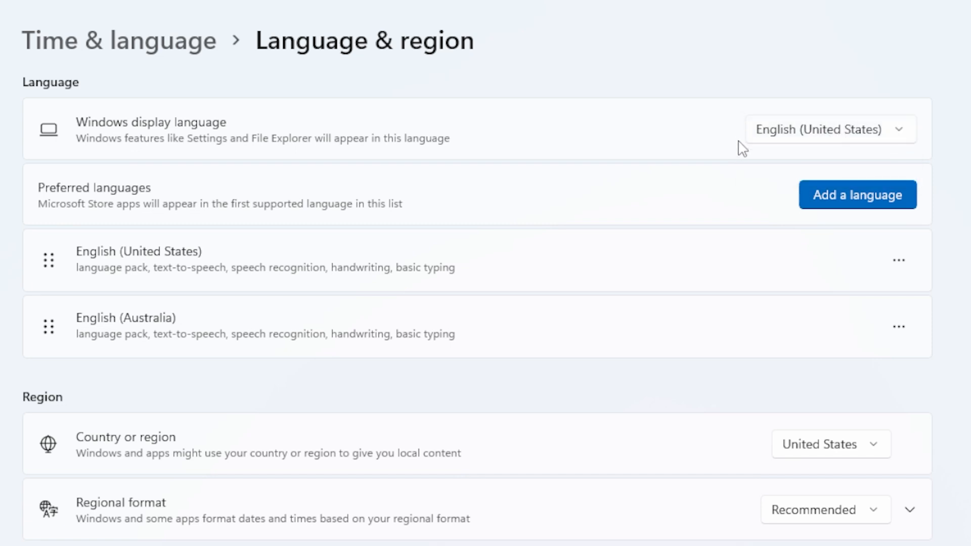
mouse_move(744, 154)
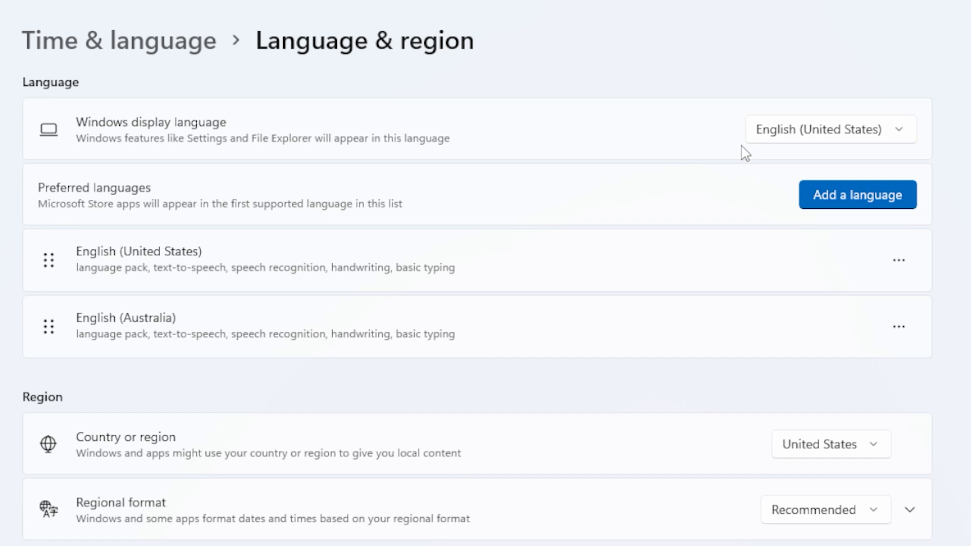
mouse_move(873, 390)
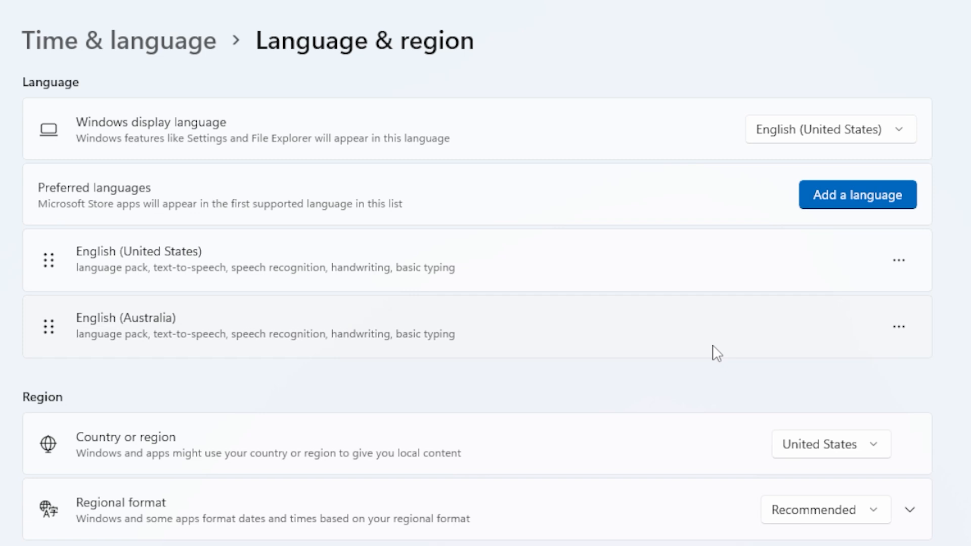
left_click(899, 327)
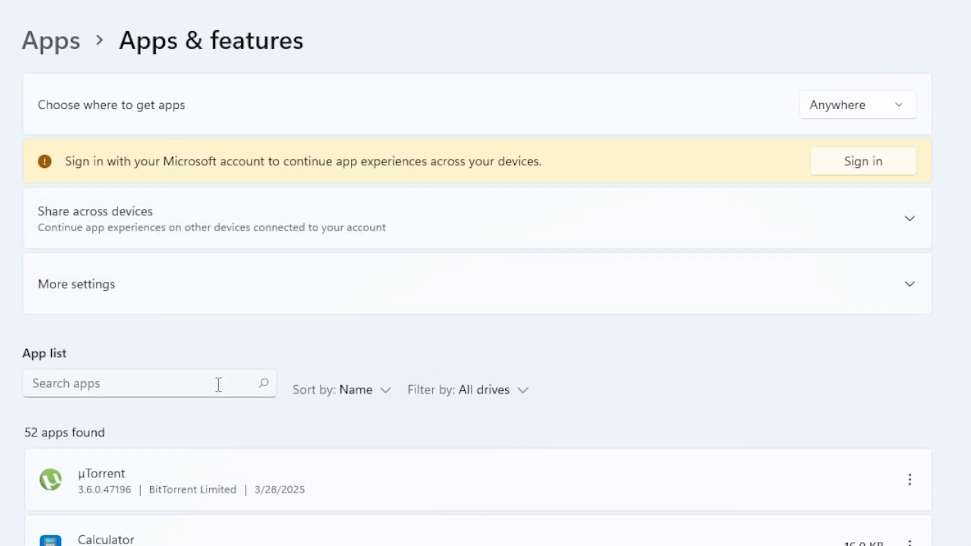
Search the app list for 'text', clear the search, and scroll through all 52 apps.
scroll("down", 3)
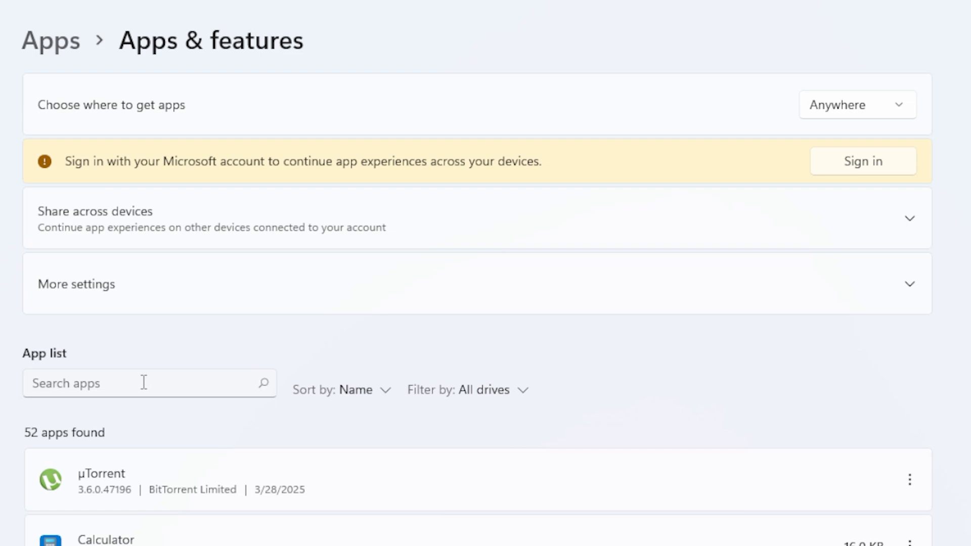
type("text")
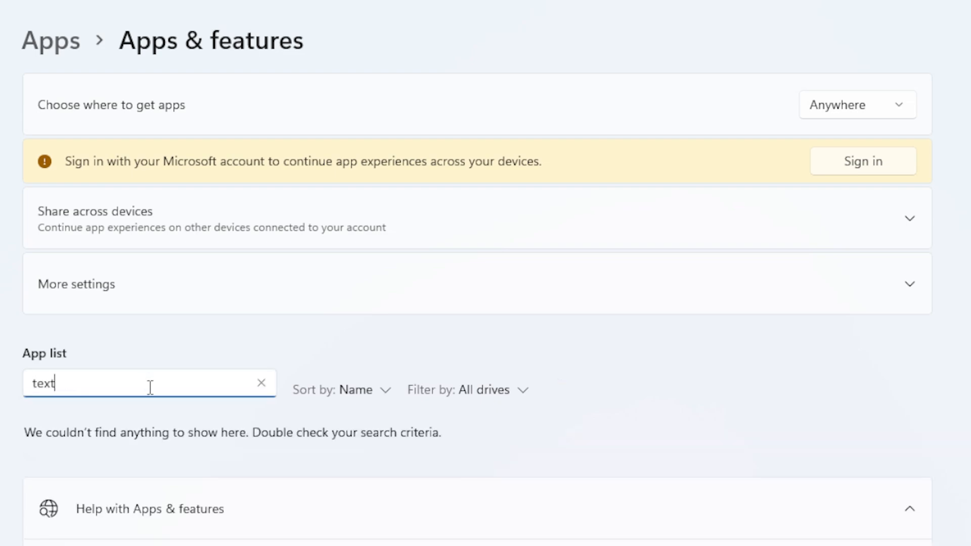
left_click(261, 382)
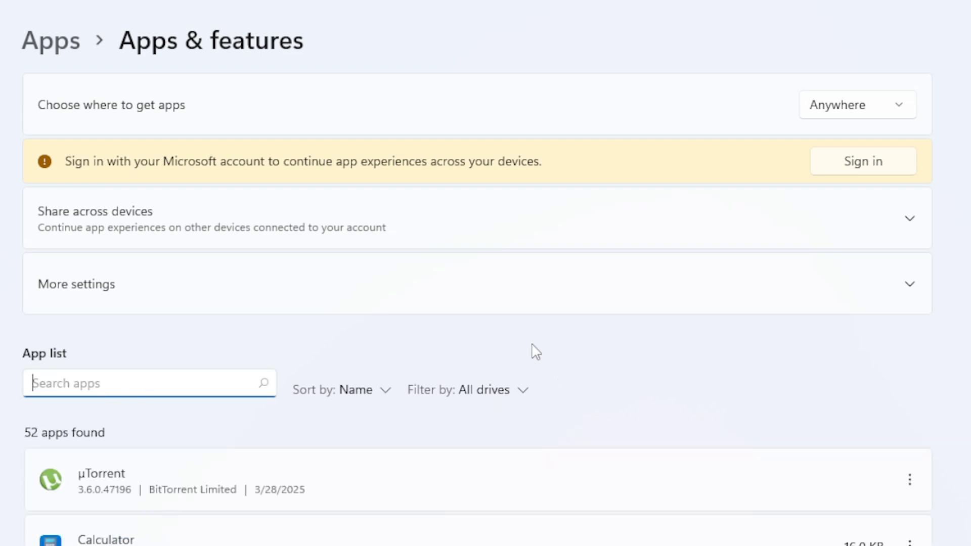
scroll("down", 3)
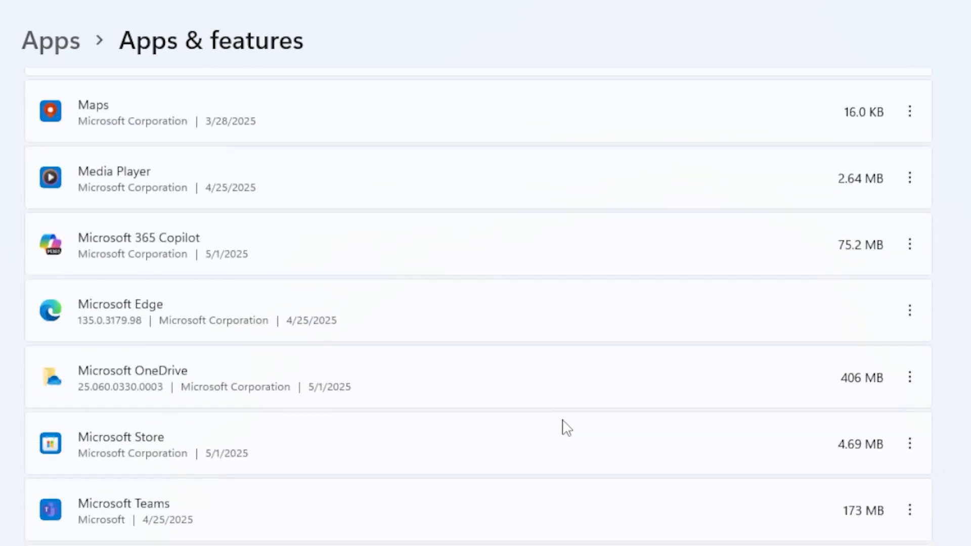